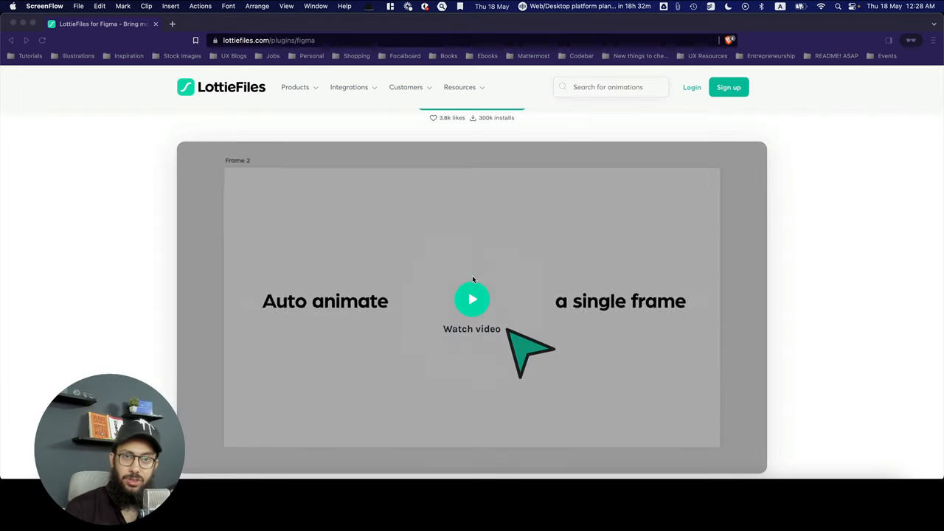
- Connect the bell frames and set the last frame's trigger to advance after a delay
left_click(472, 299)
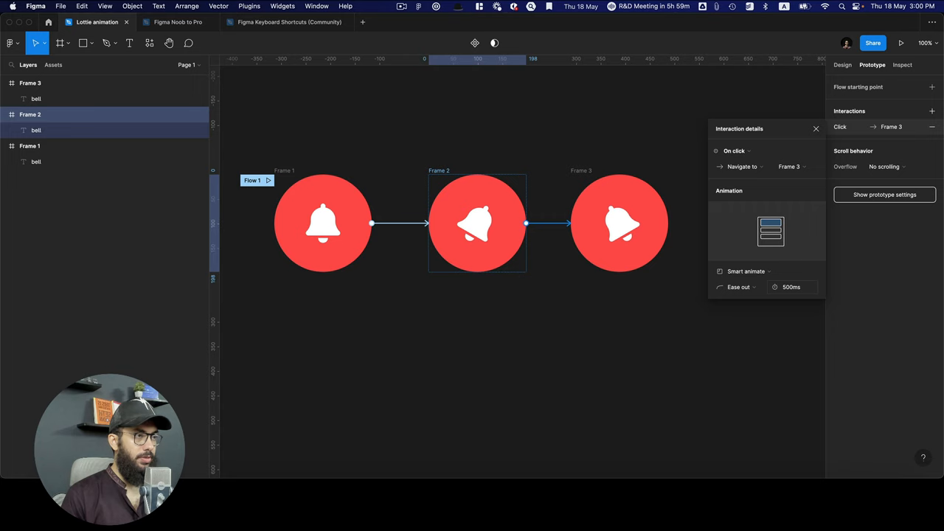
left_click(734, 151)
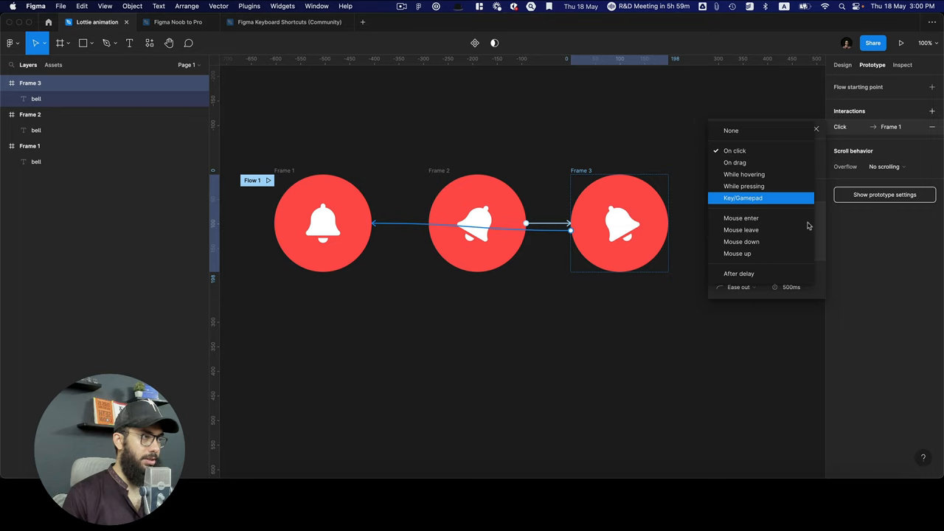
left_click(738, 273)
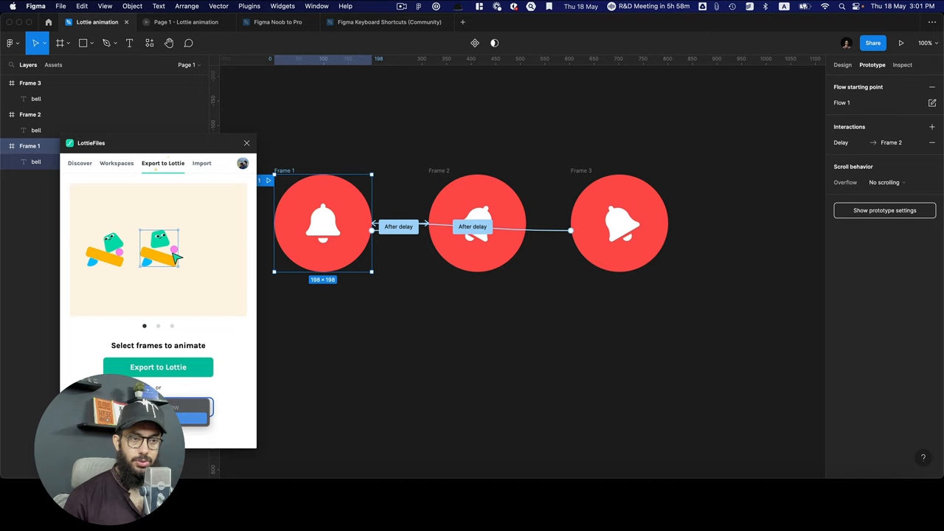
- Export the selected bell frames as a Lottie animation and view the ringing-bell preview
left_click(158, 366)
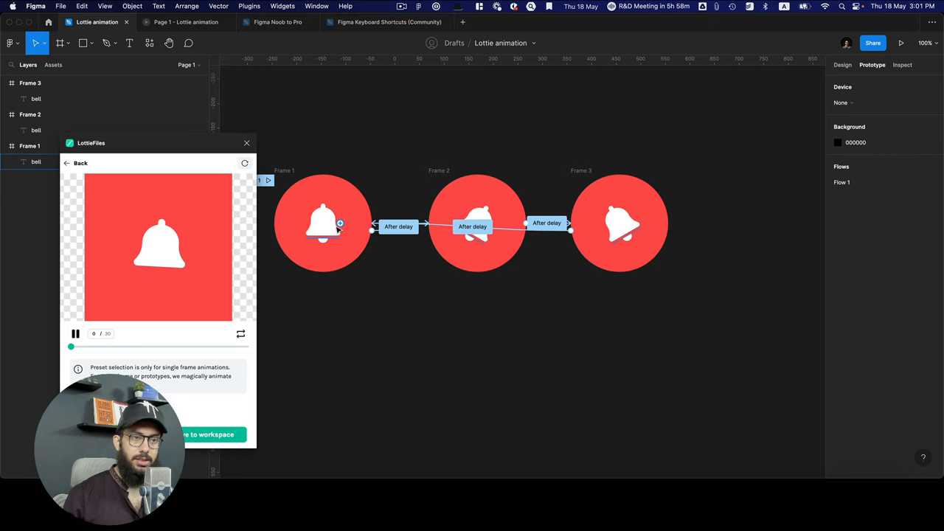
left_click(75, 333)
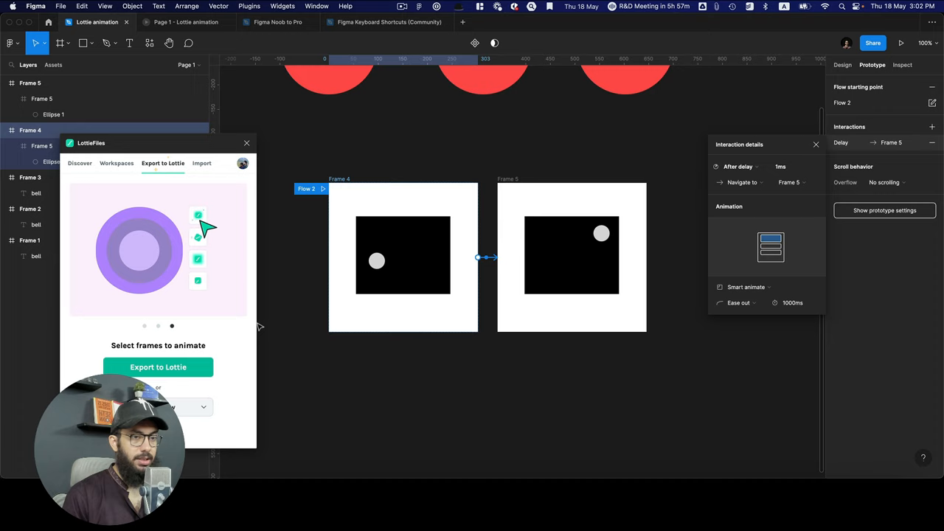
- Launch the LottieFiles plugin and select the Frame 4 to Frame 5 prototype flow for preview
left_click(900, 43)
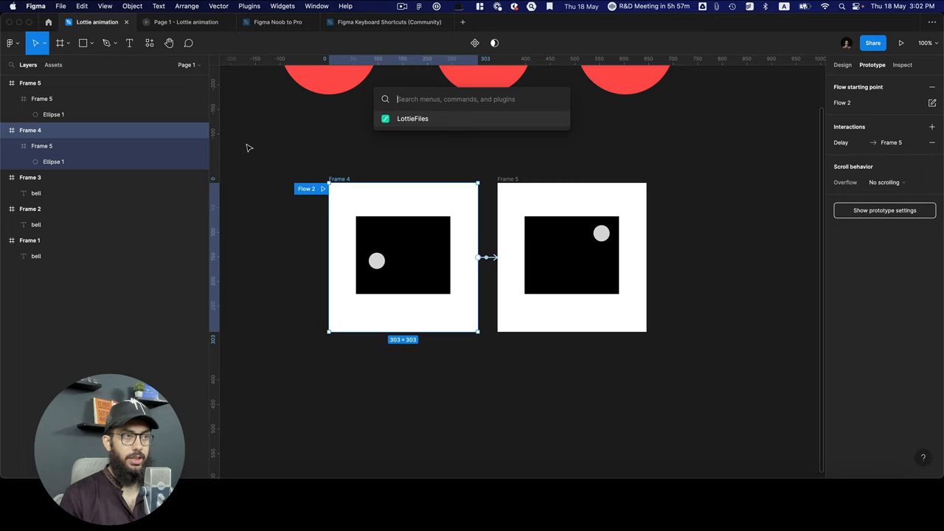
left_click(413, 118)
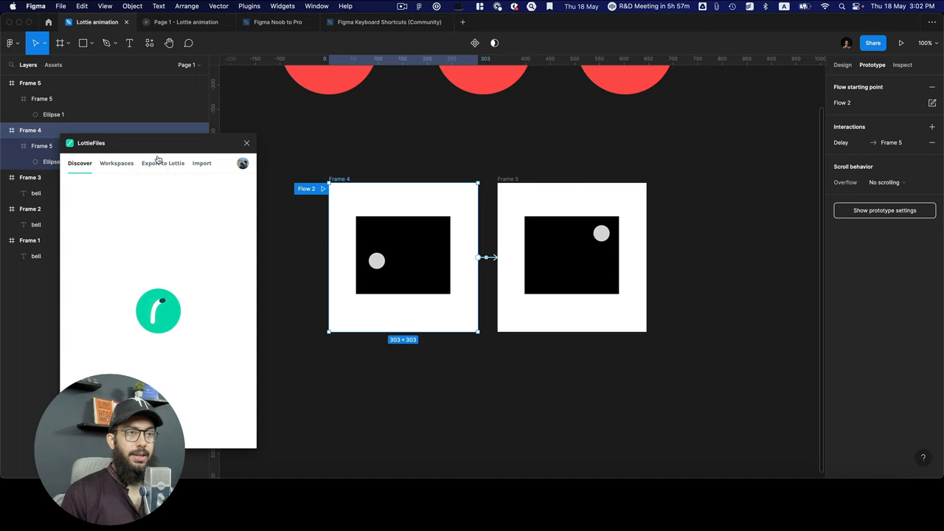
left_click(158, 310)
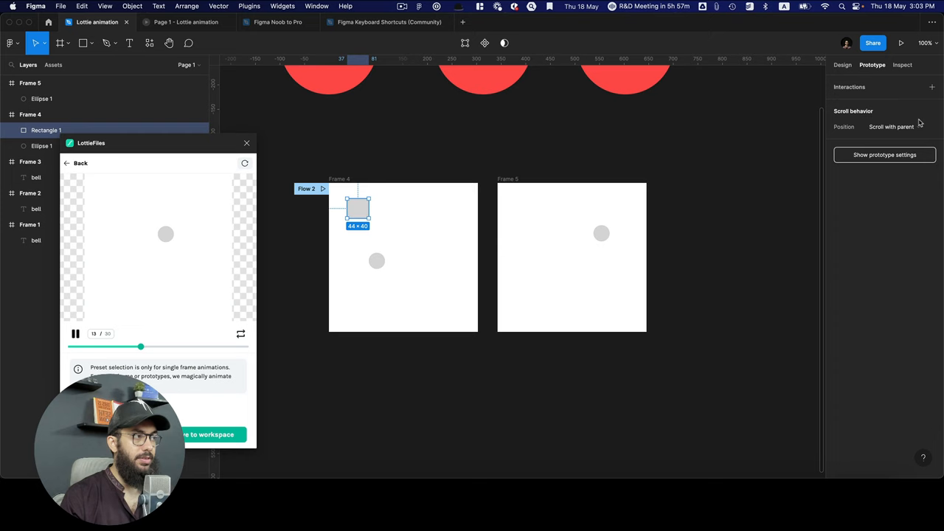
- Recolour both frames green with dark red square 8F0C0C and refresh the flow preview
left_click(842, 65)
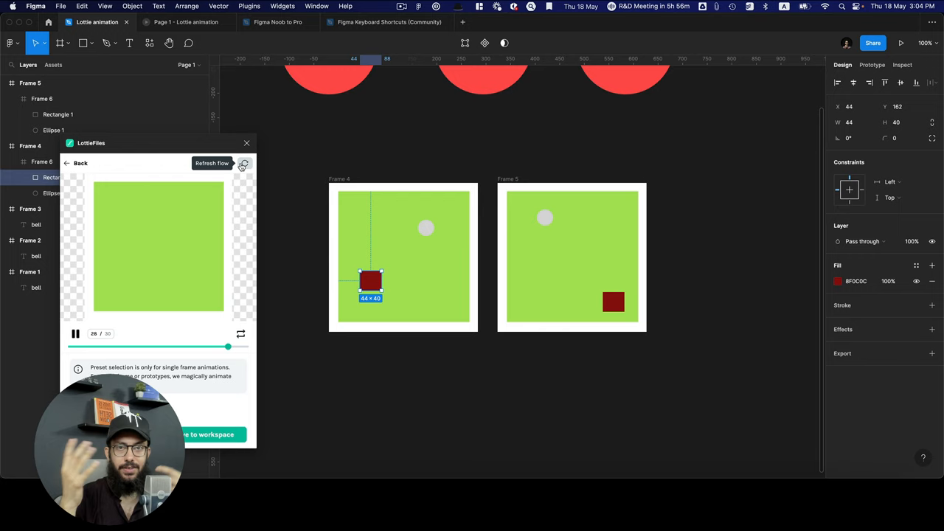
- Insert the animation to the workspace as a 500×500 'Figma to Lottie' GIF
left_click(245, 162)
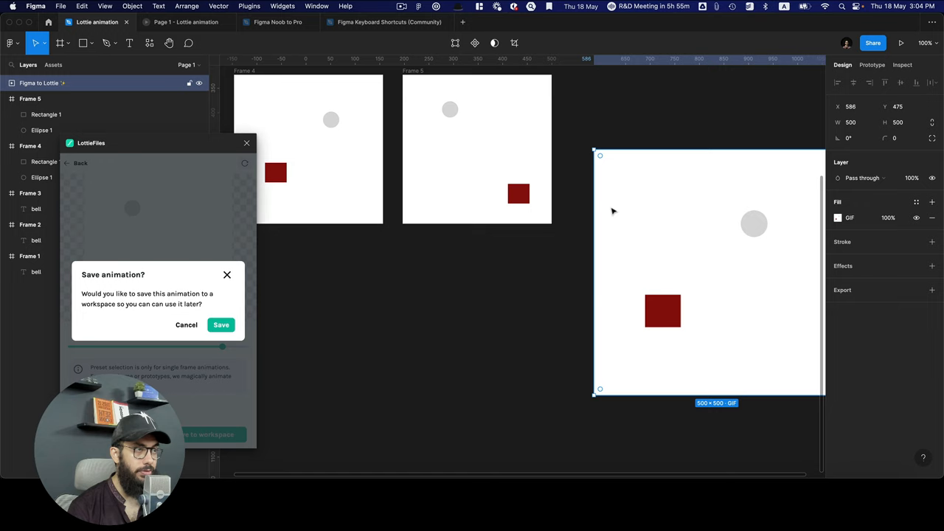
- Wrap the 'Figma to Lottie' GIF in Frame 6, starting Flow 3
left_click(900, 43)
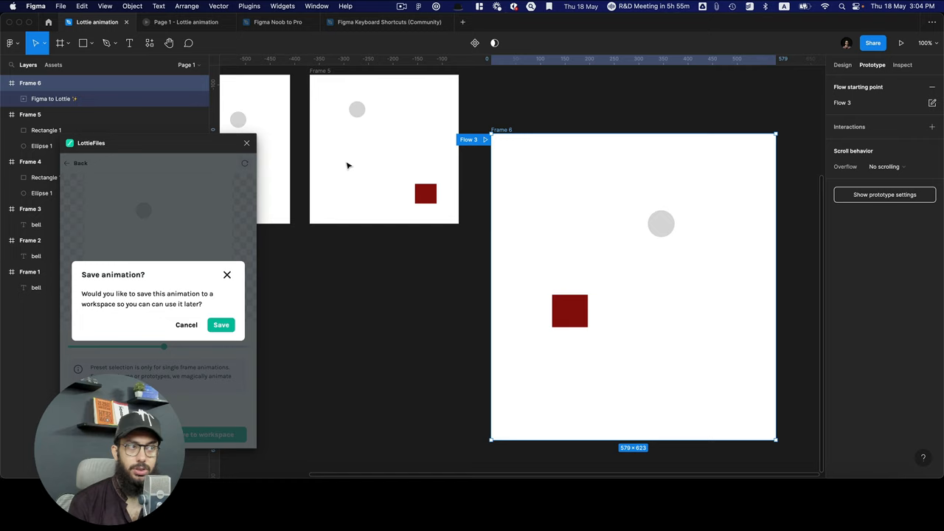
scroll("left", 3)
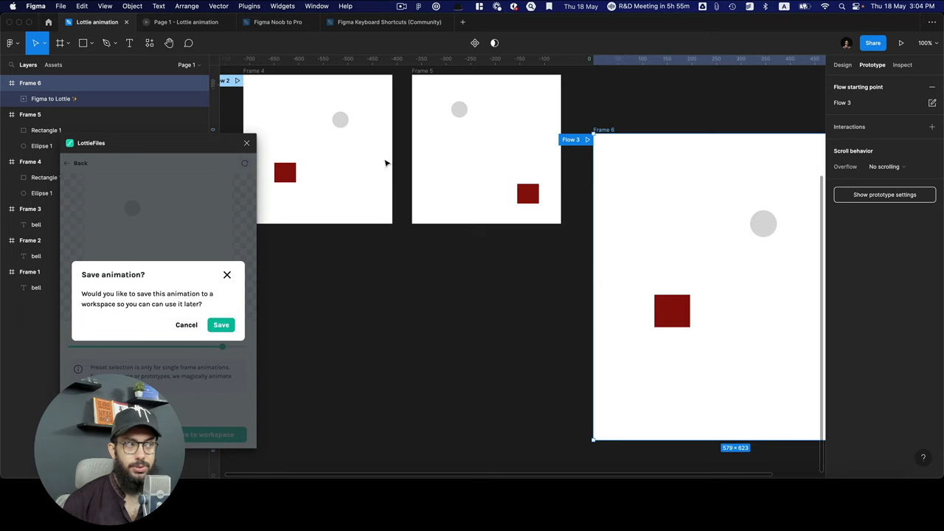